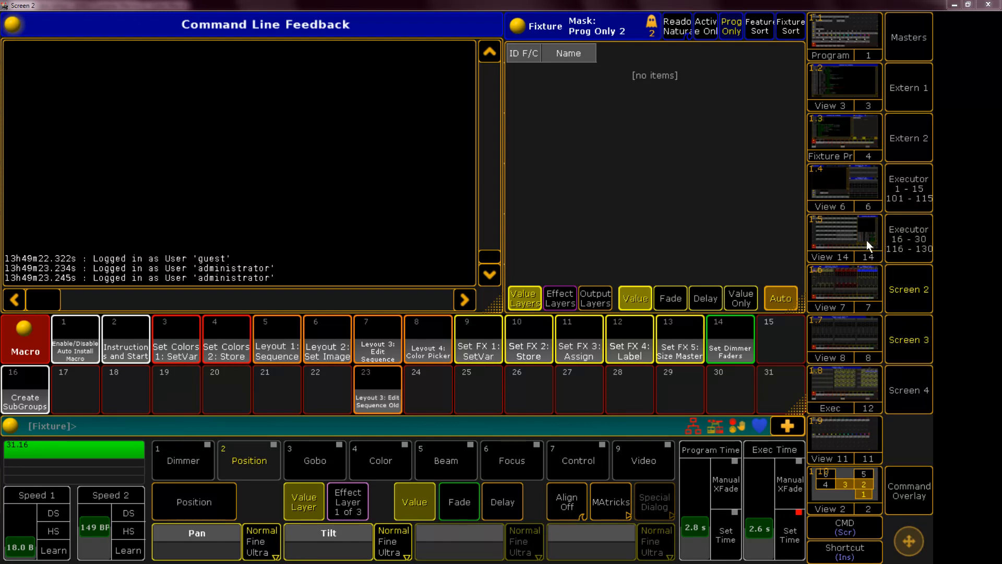
Show View 14 with the image pool and colour preset grids
left_click(843, 237)
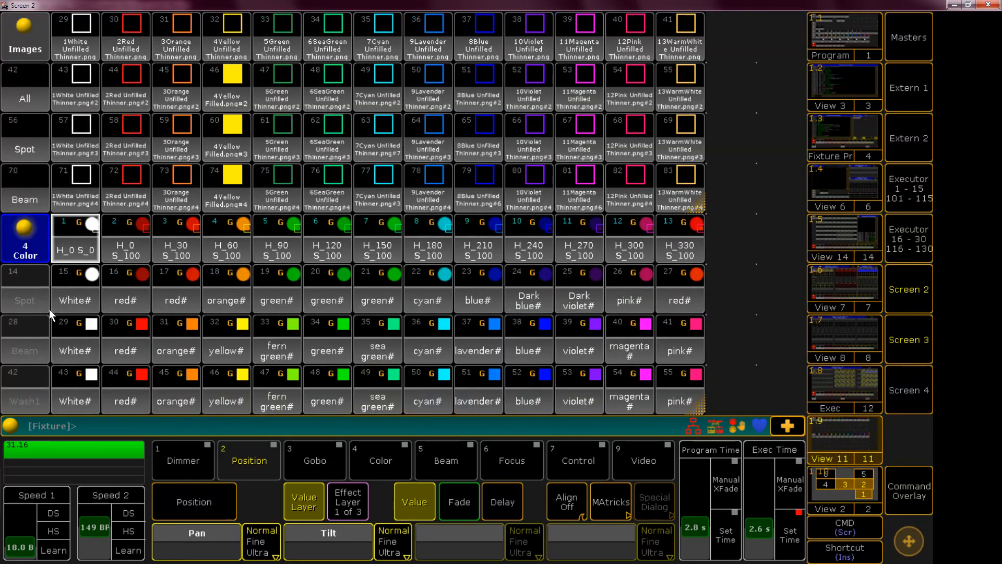
mouse_move(351, 265)
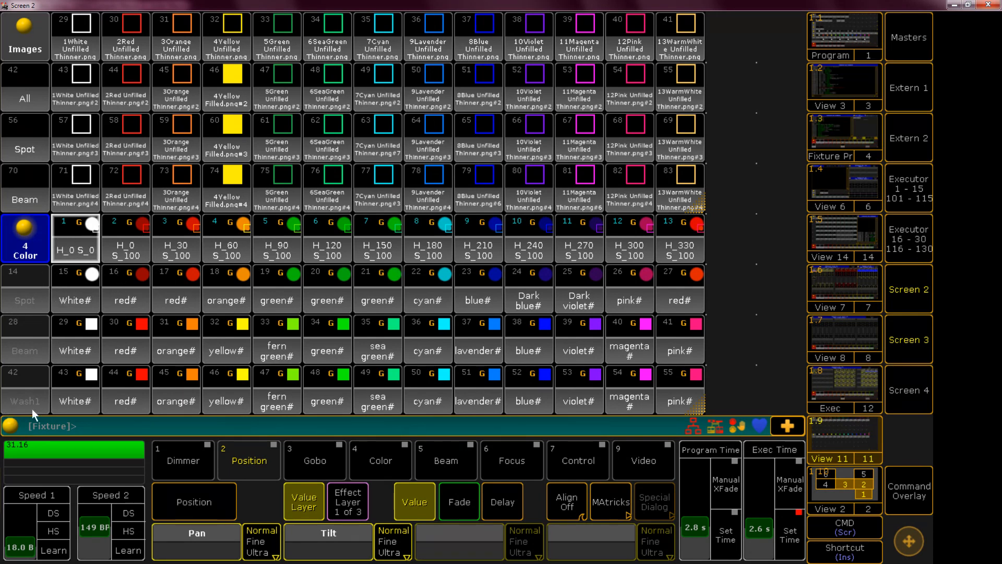
mouse_move(518, 270)
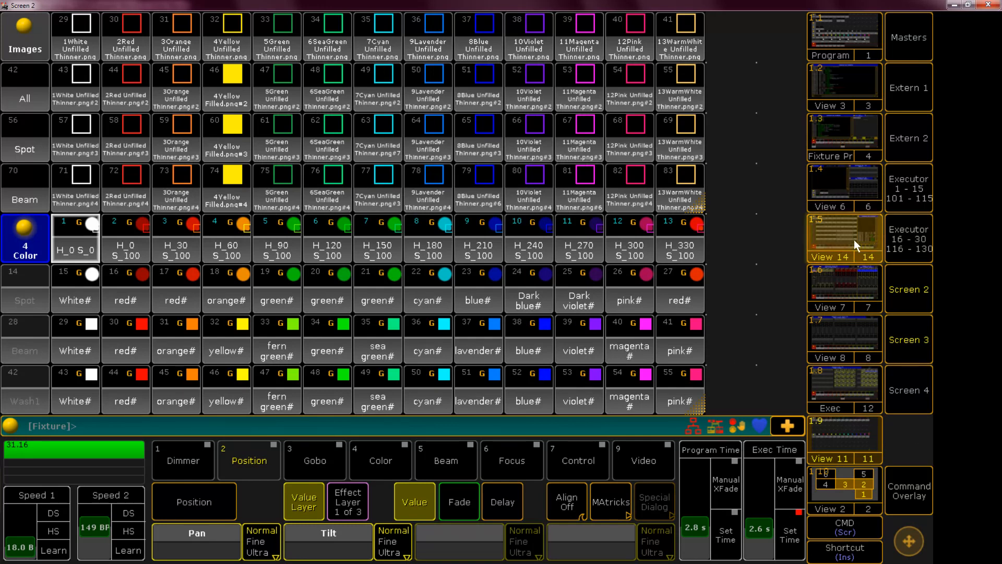
Recall the view with the effect pool, command line feedback and macro pool
left_click(843, 240)
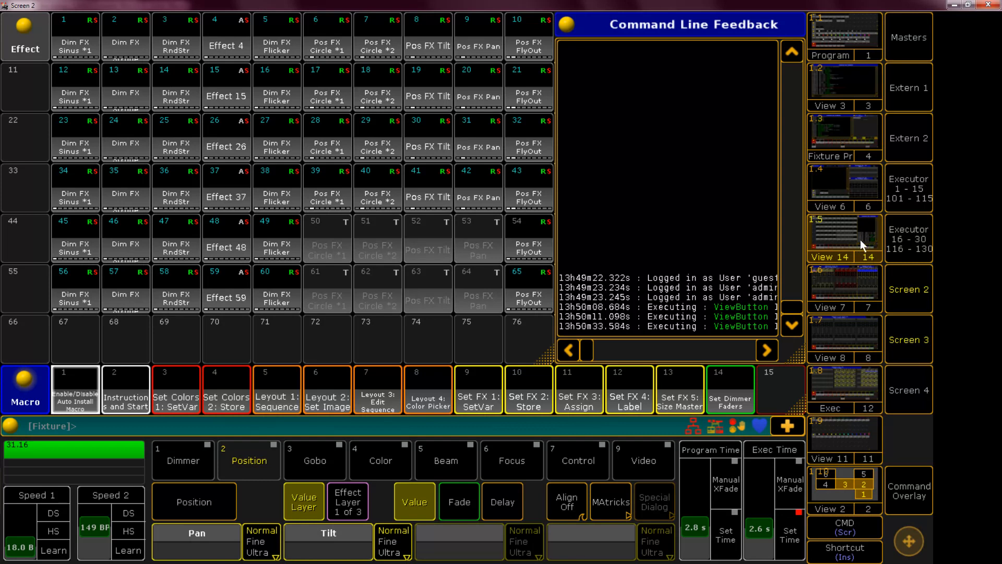
mouse_move(856, 327)
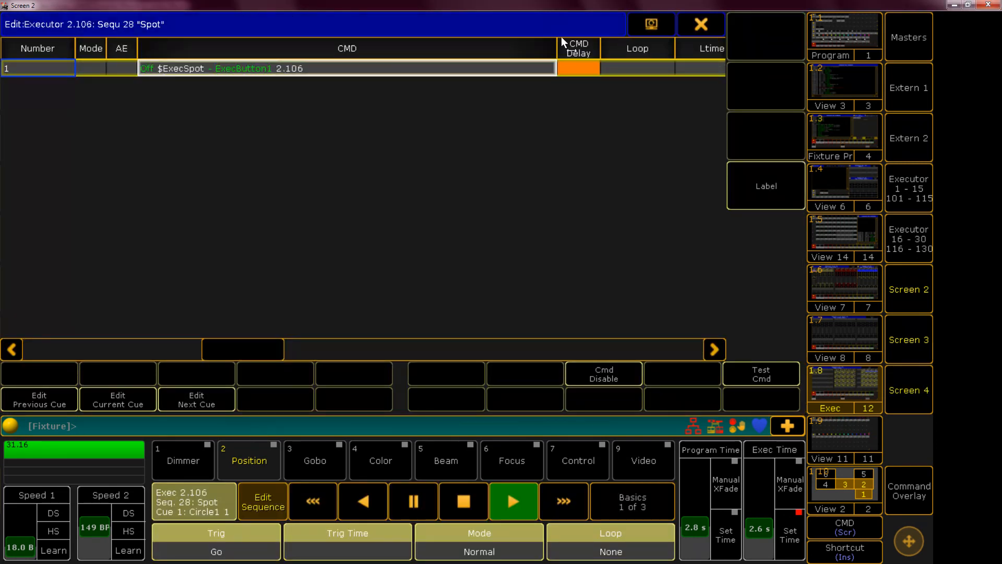
View the playback options of the Spot executor 2.106, then close them
left_click(700, 24)
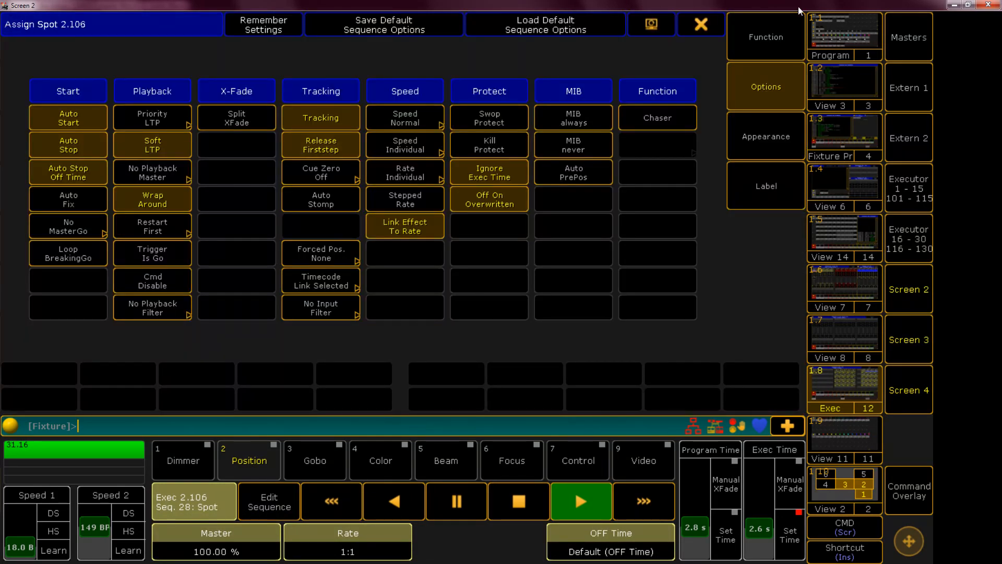
left_click(702, 24)
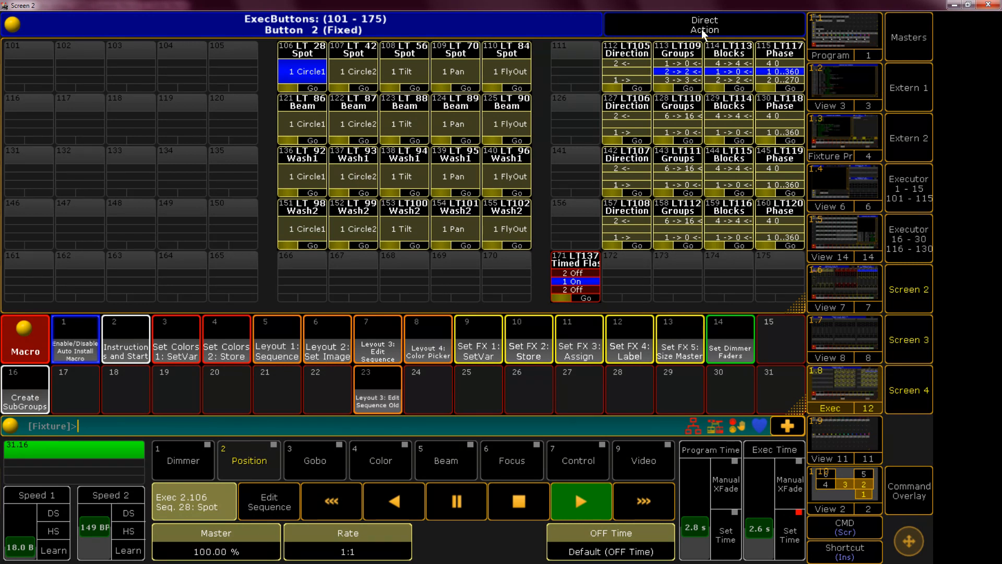
mouse_move(629, 25)
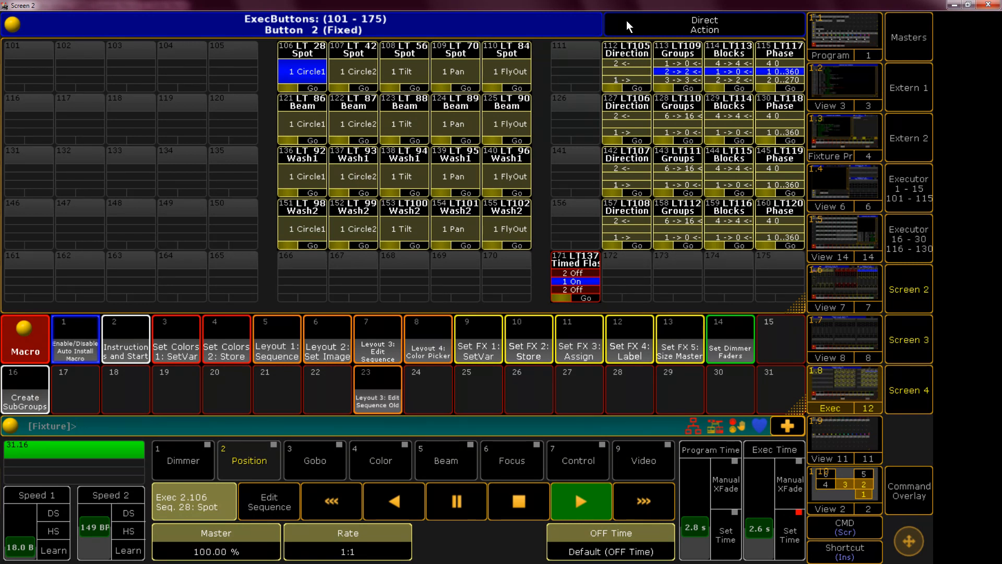
mouse_move(714, 96)
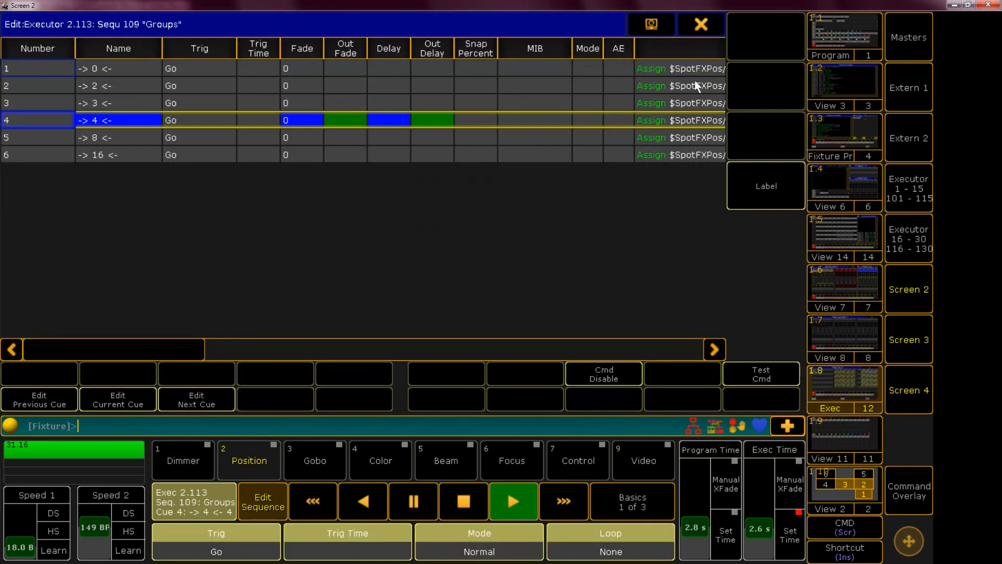
Close the Groups sequence cue list, returning to executor page 101–175
left_click(257, 119)
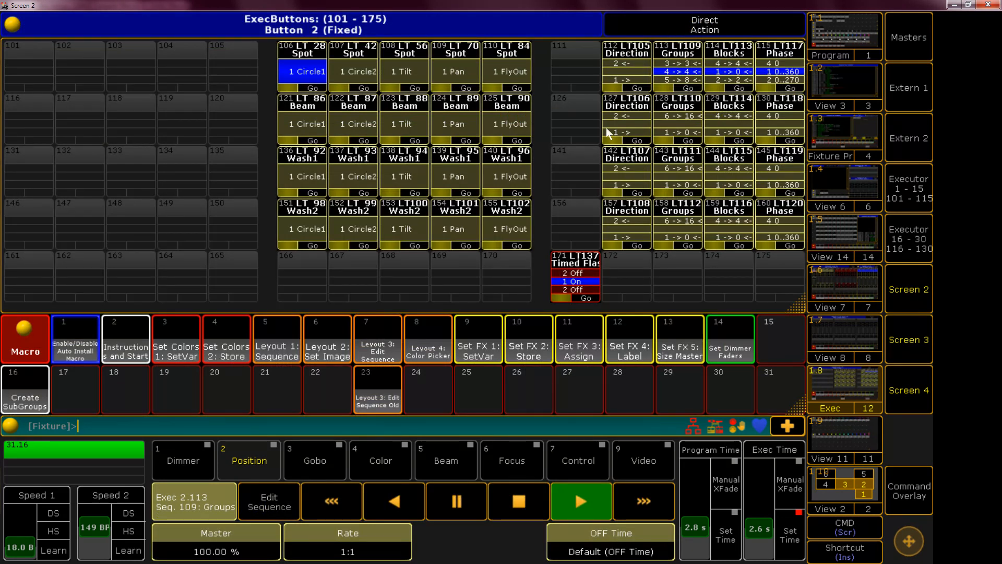
mouse_move(624, 127)
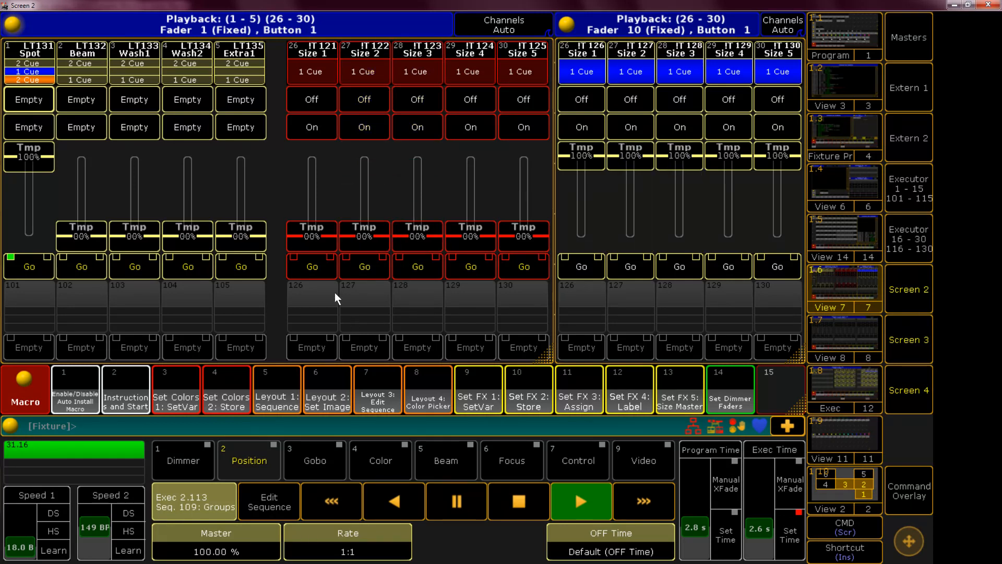
mouse_move(77, 228)
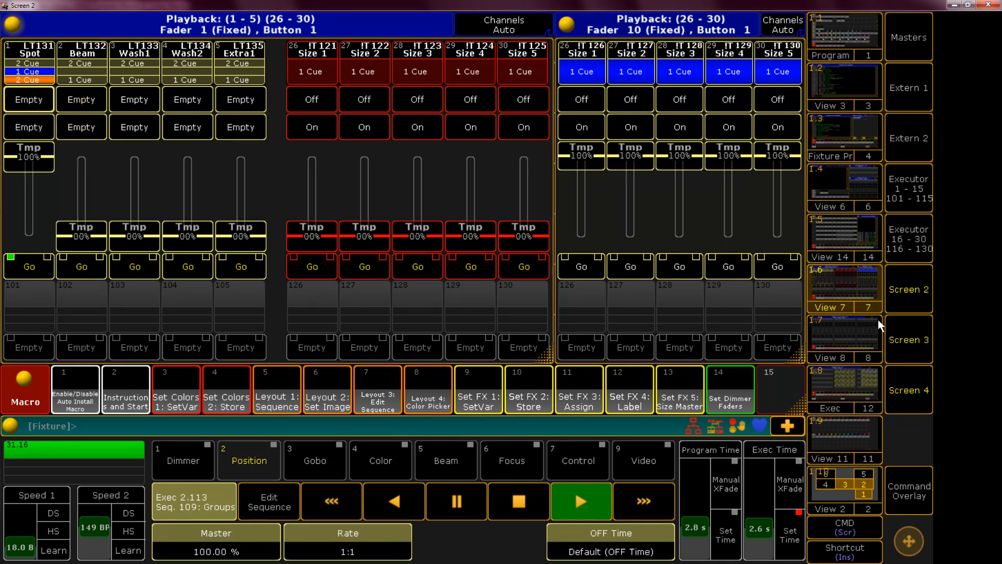
mouse_move(849, 346)
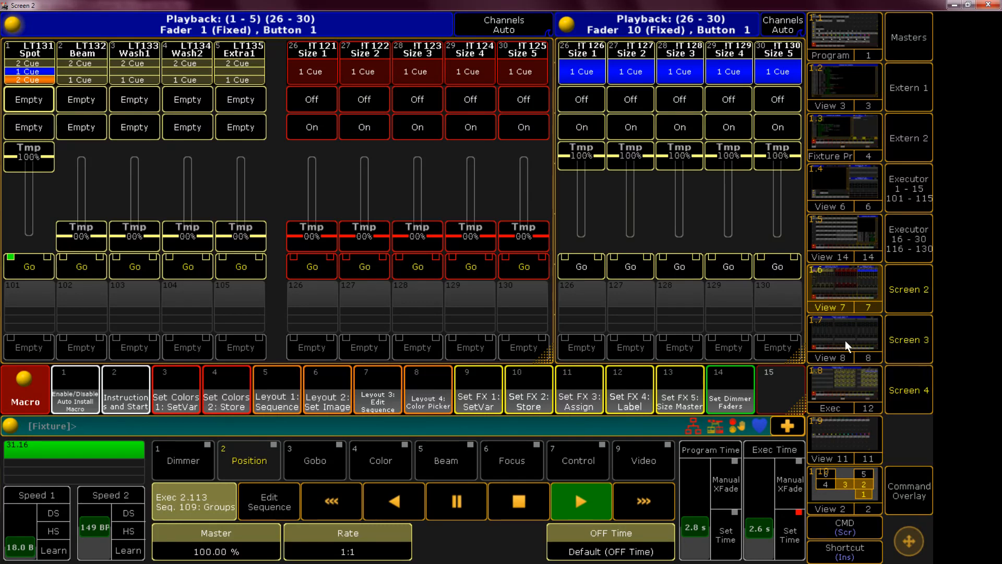
Switch to View 12 with ExecButtons 101–175 and the macro pool
left_click(843, 407)
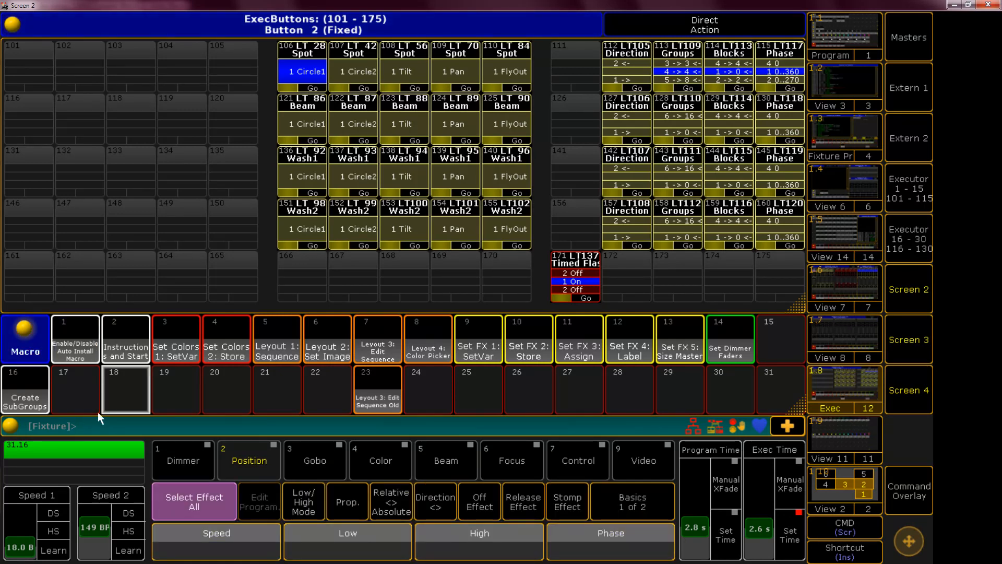
mouse_move(128, 429)
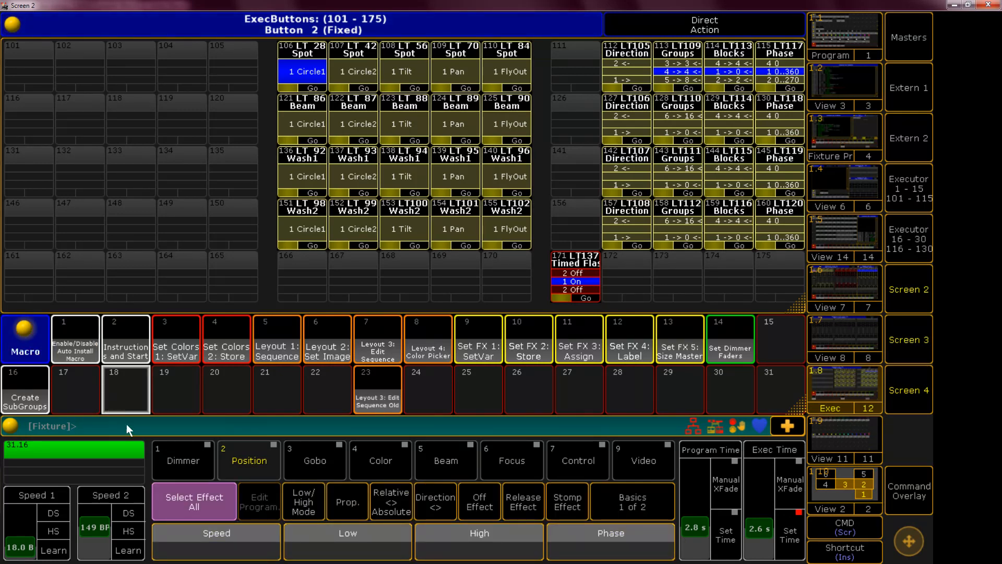
mouse_move(141, 396)
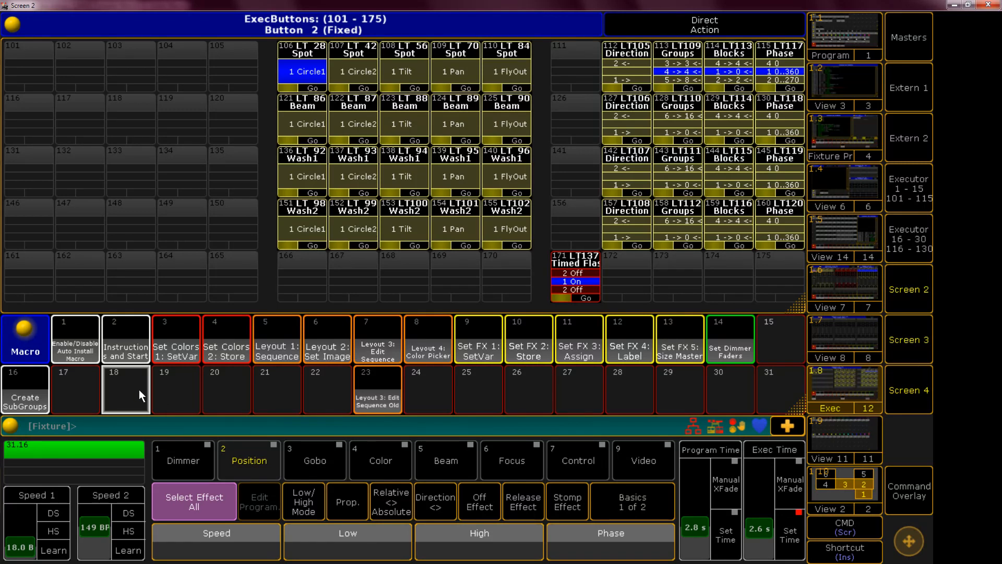
mouse_move(136, 406)
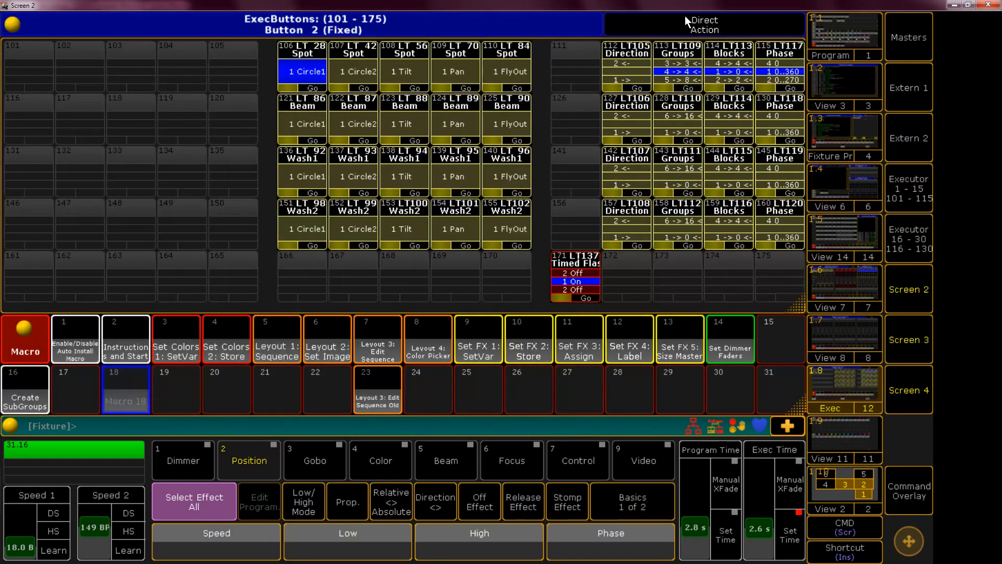
mouse_move(495, 300)
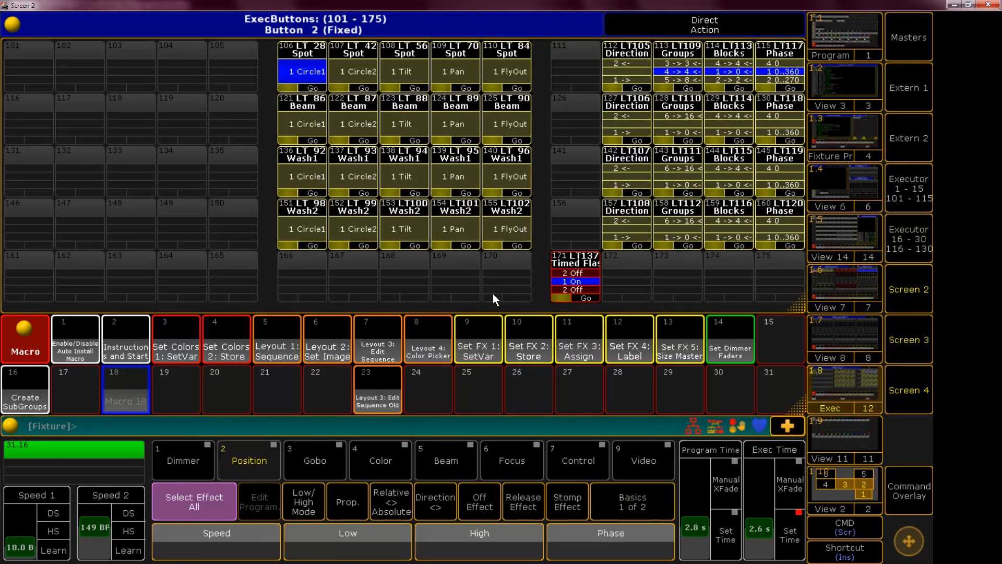